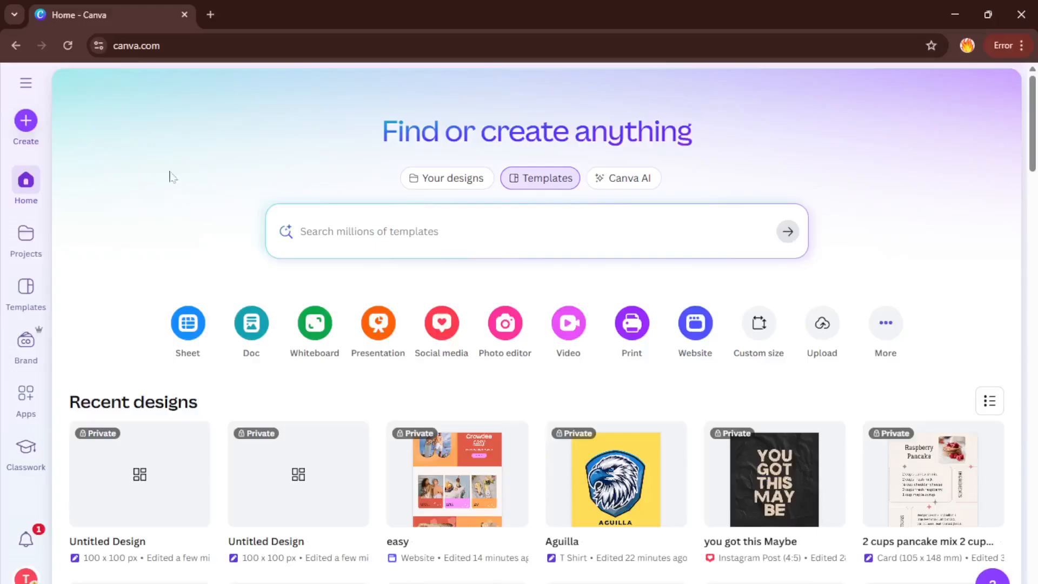
mouse_move(5, 122)
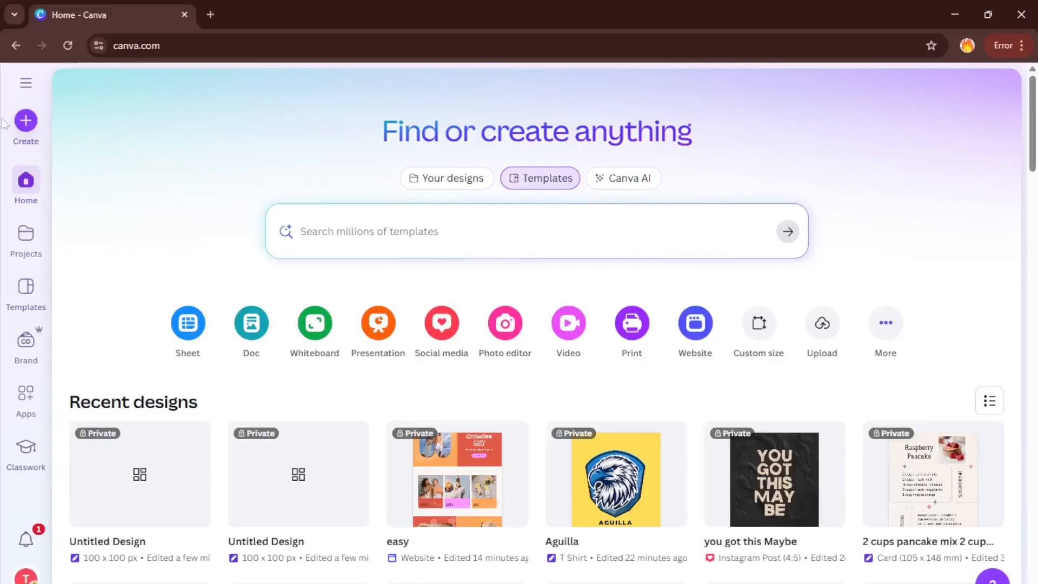
mouse_move(79, 182)
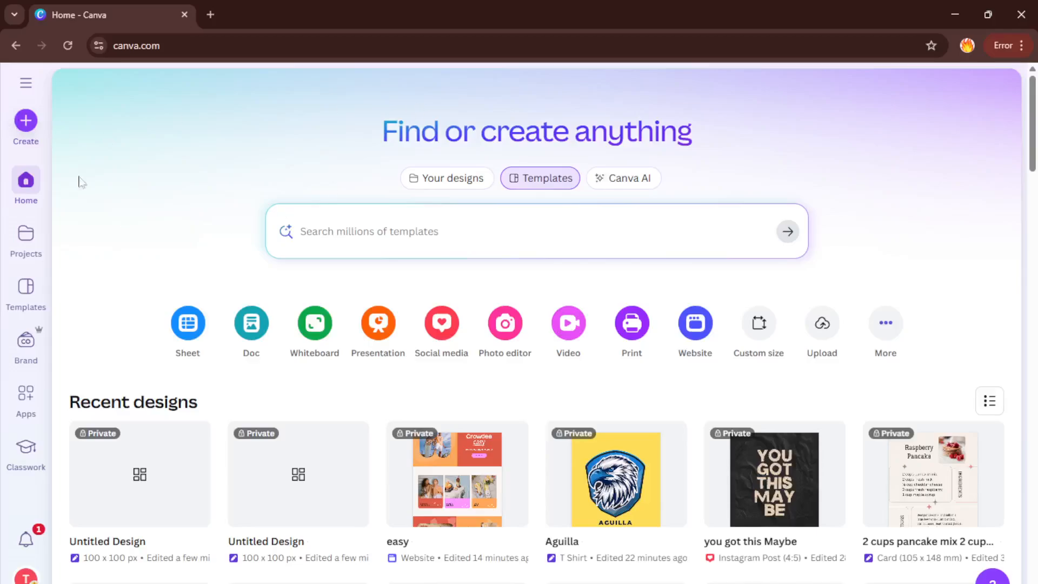
mouse_move(236, 112)
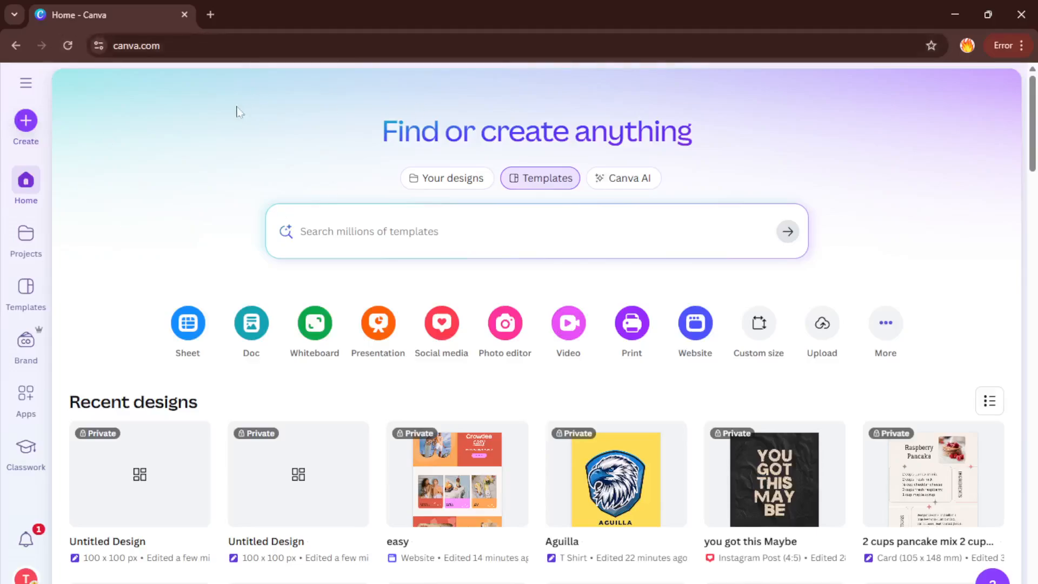
mouse_move(221, 106)
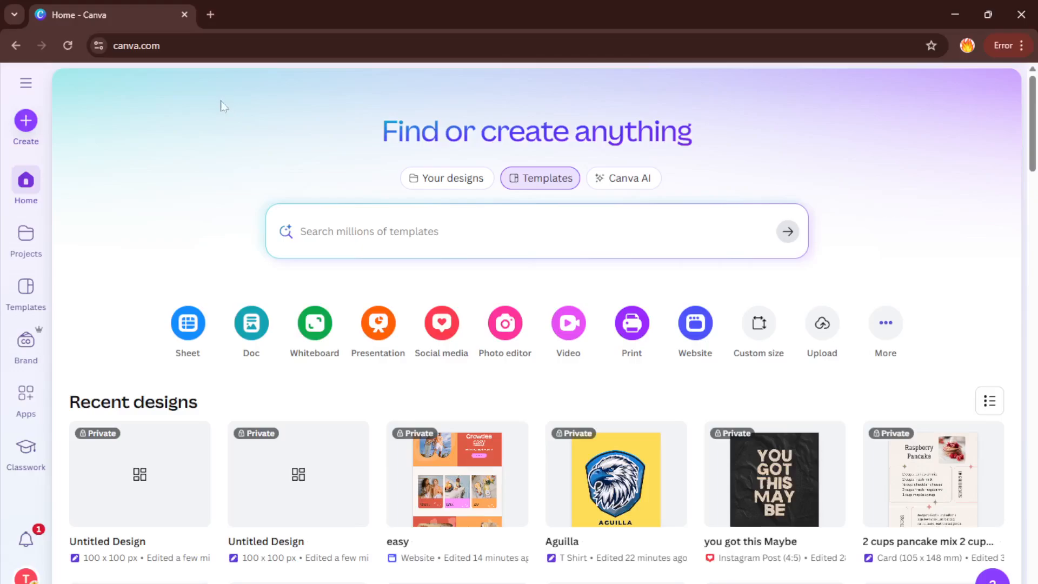
mouse_move(239, 82)
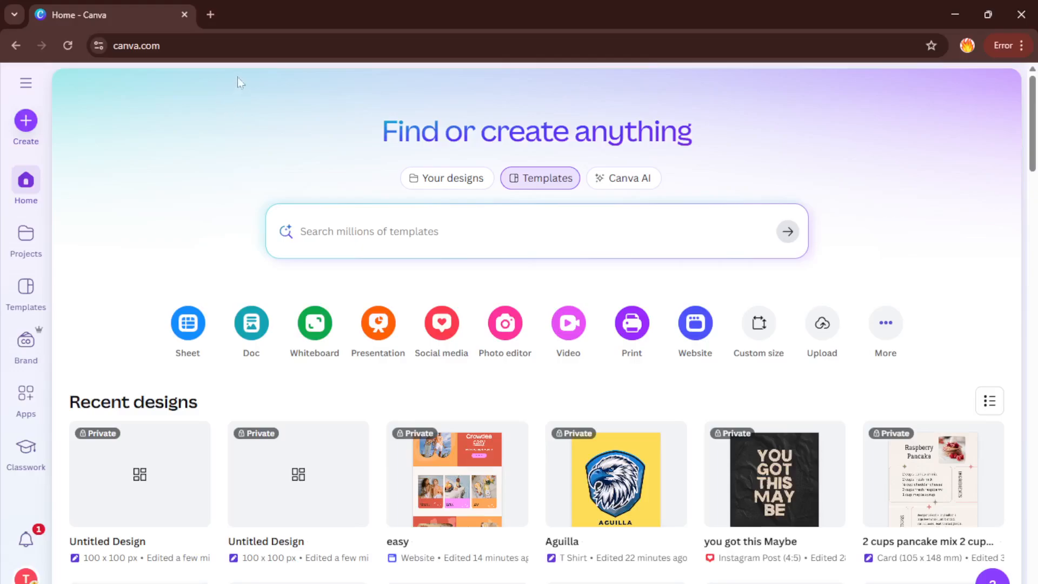
mouse_move(206, 89)
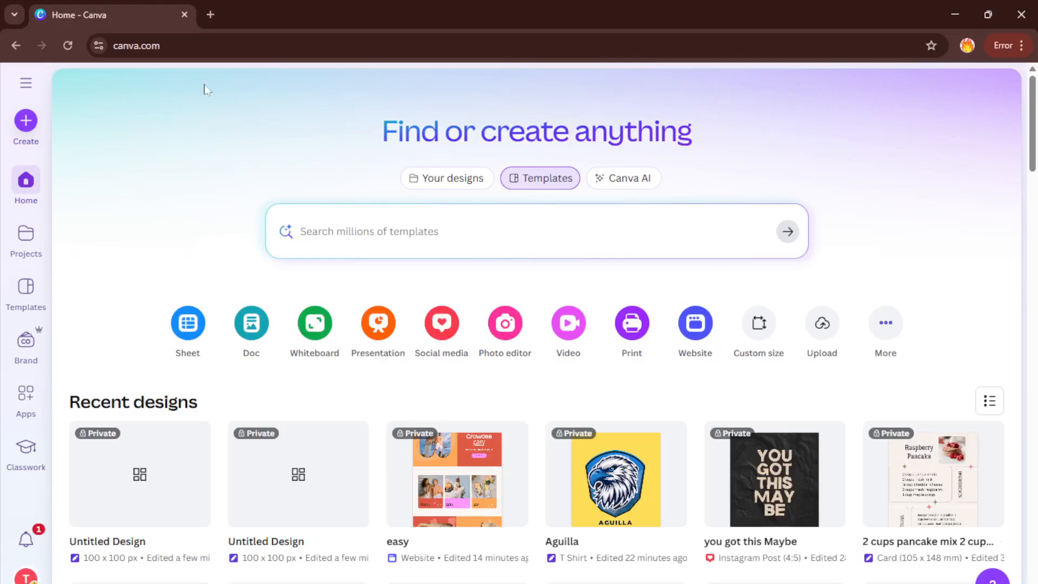
mouse_move(230, 99)
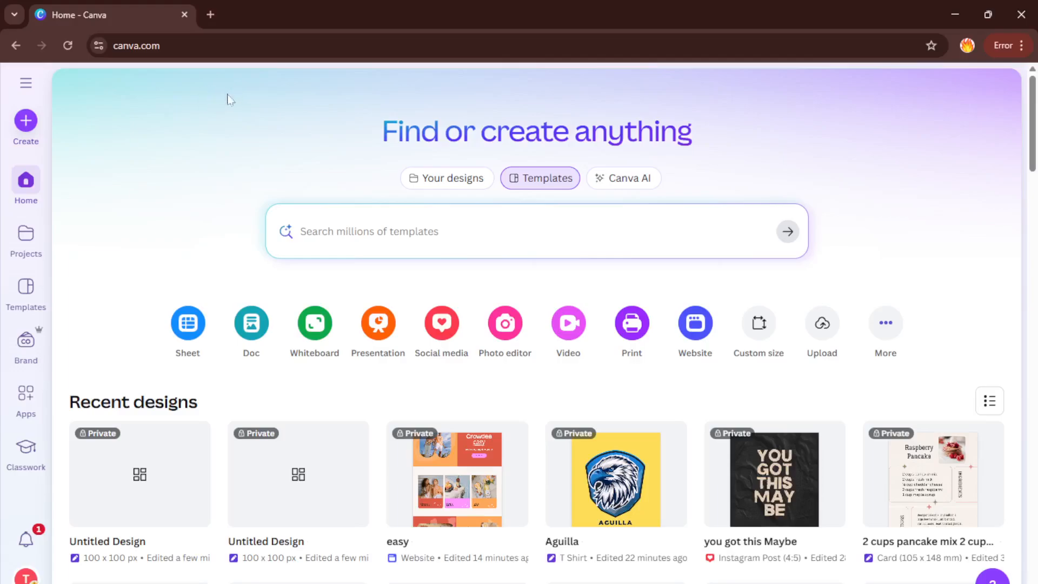
mouse_move(240, 100)
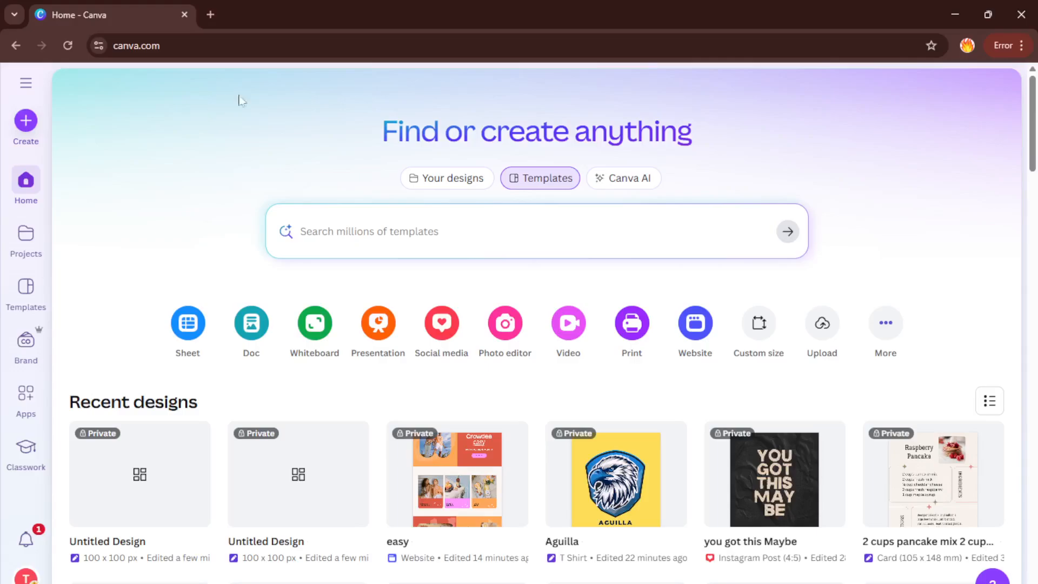
mouse_move(132, 126)
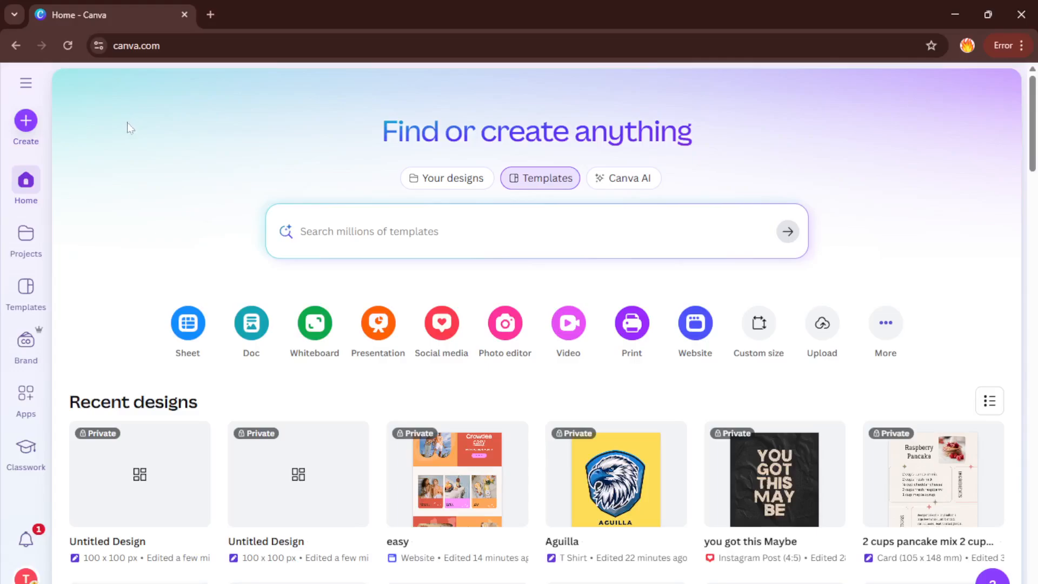
mouse_move(108, 53)
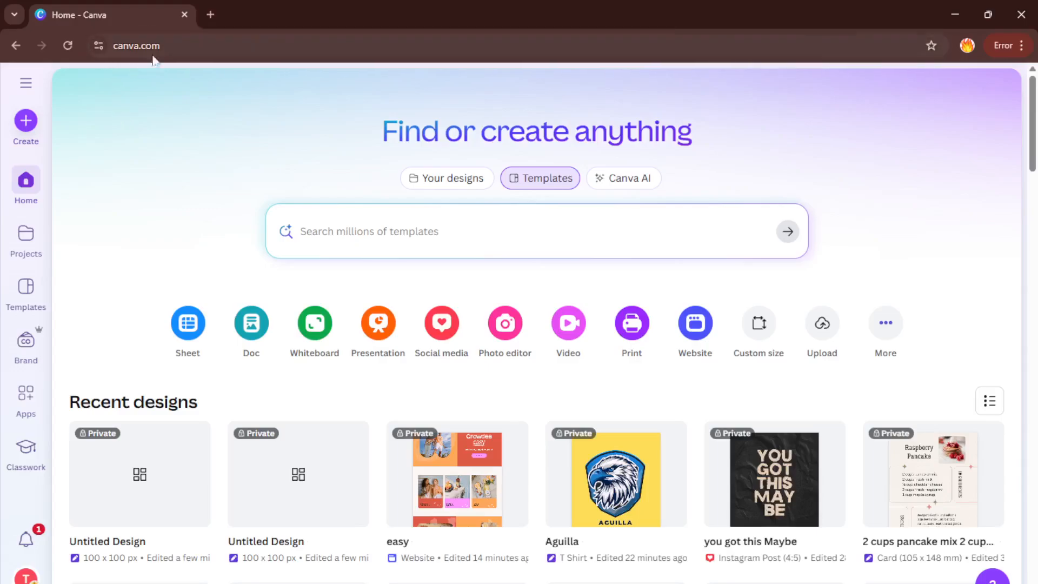
mouse_move(71, 129)
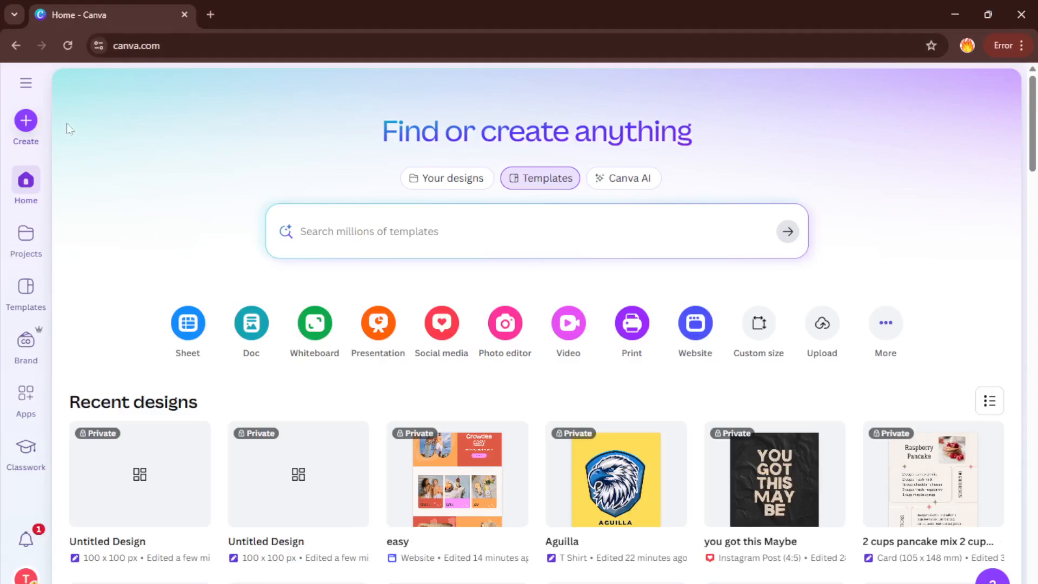
mouse_move(47, 142)
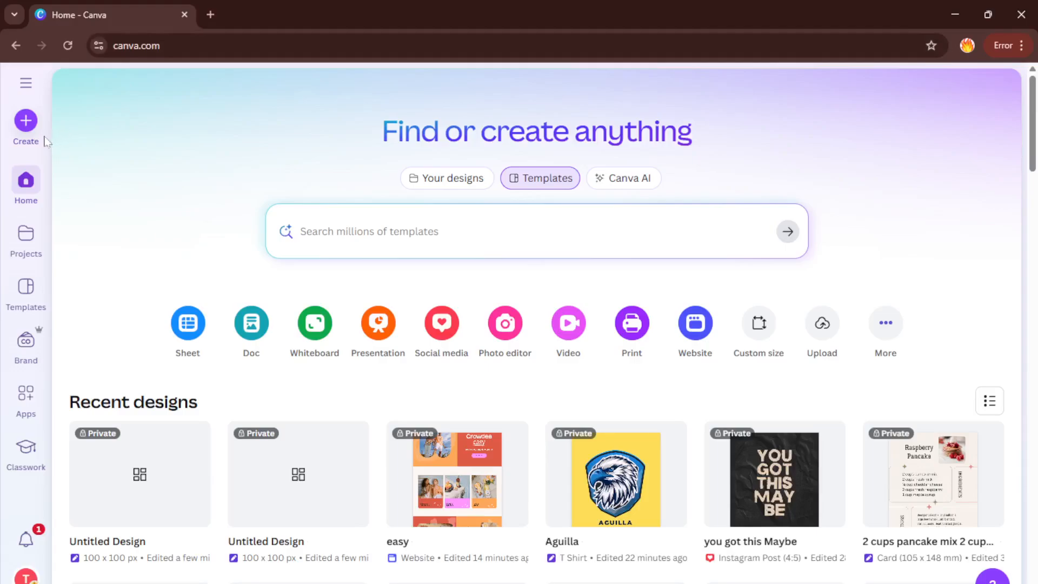
Step: Open the Create a design dialog and show its For you suggestions
left_click(757, 323)
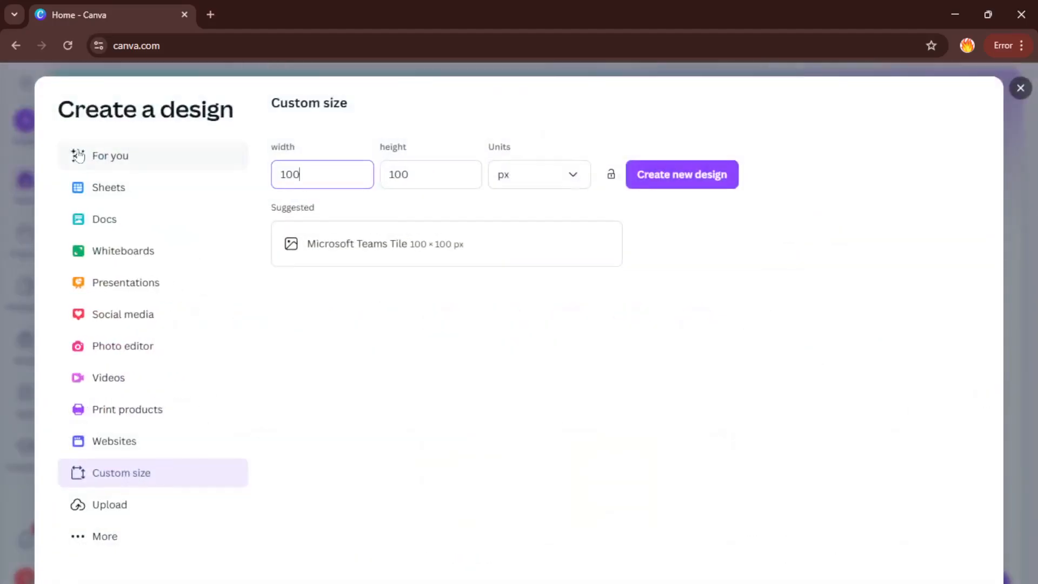
mouse_move(139, 345)
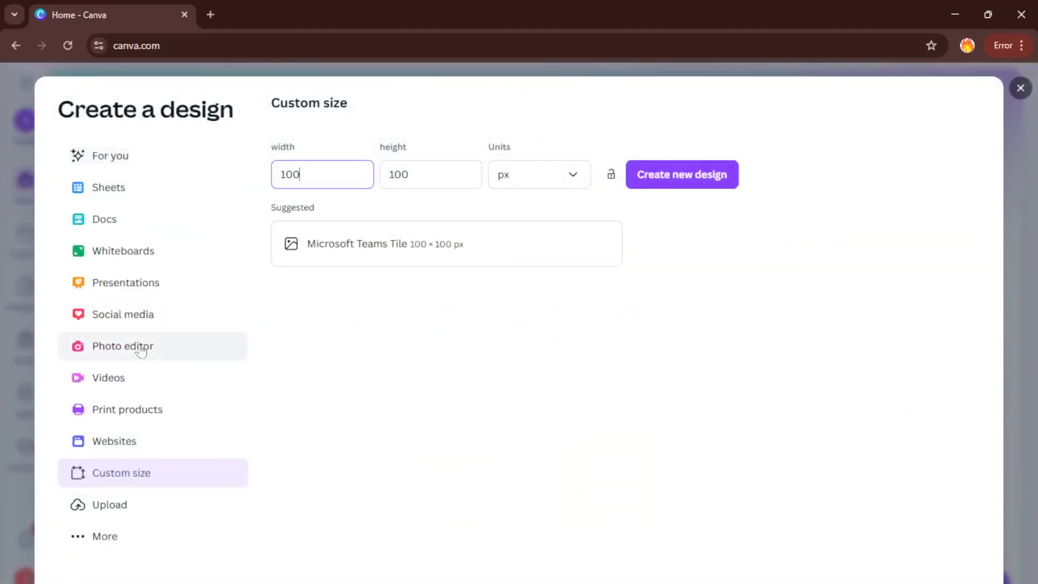
mouse_move(138, 268)
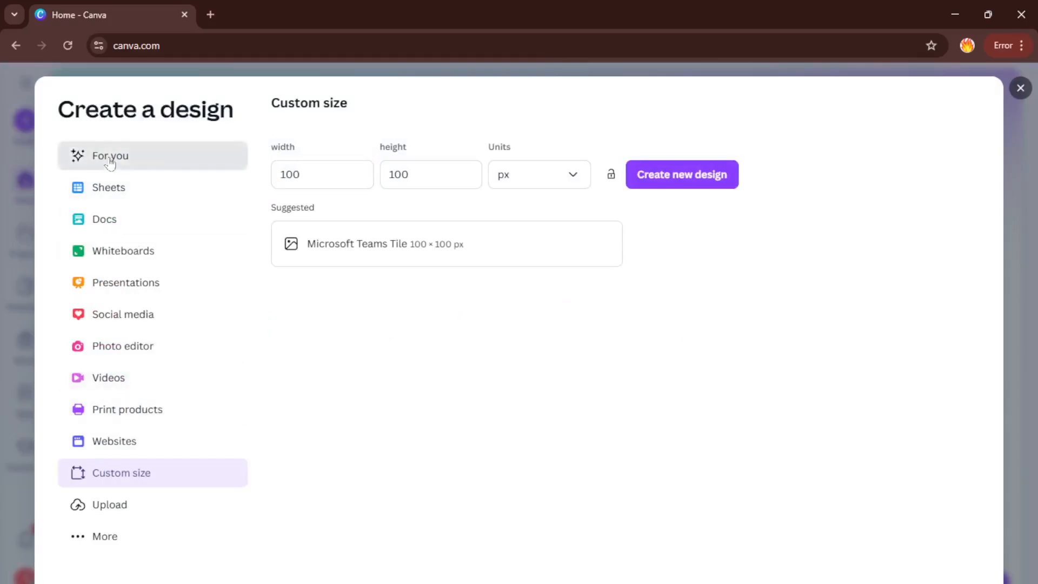
left_click(110, 156)
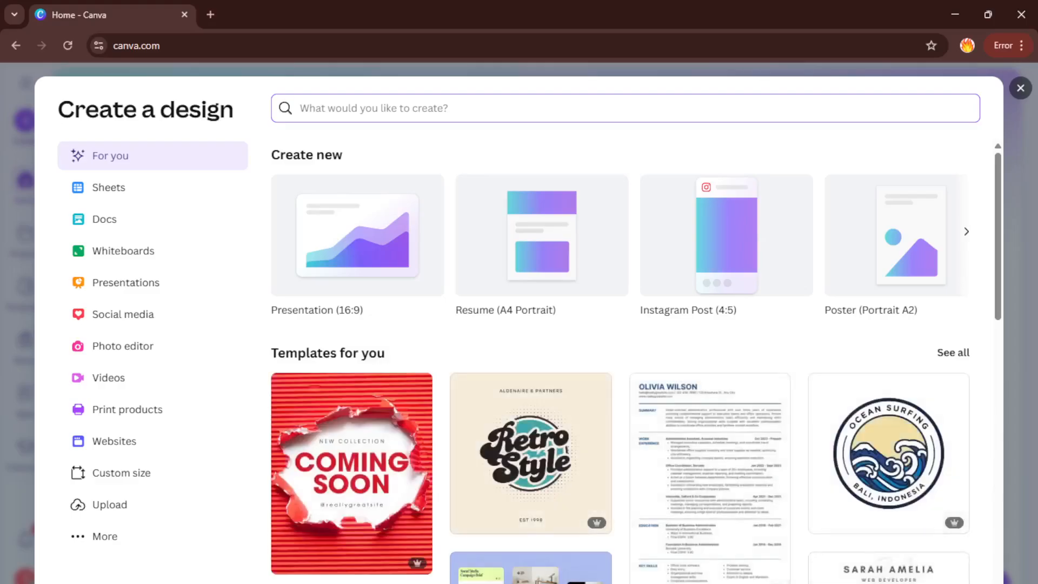
Step: Search the design types for 'recipe' to list Recipe Card and Recipe Book Cover
type("red")
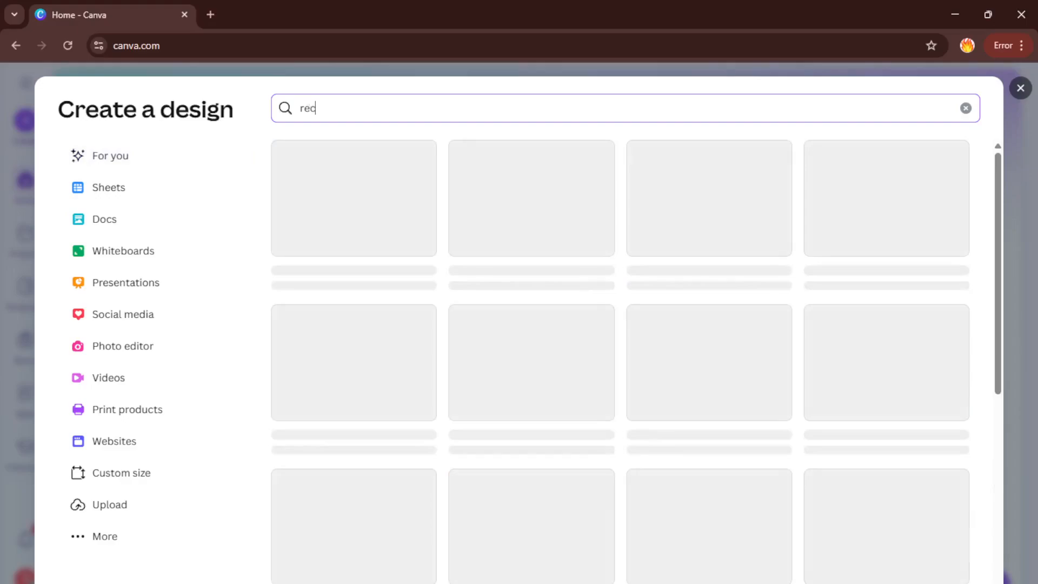
type("ipe")
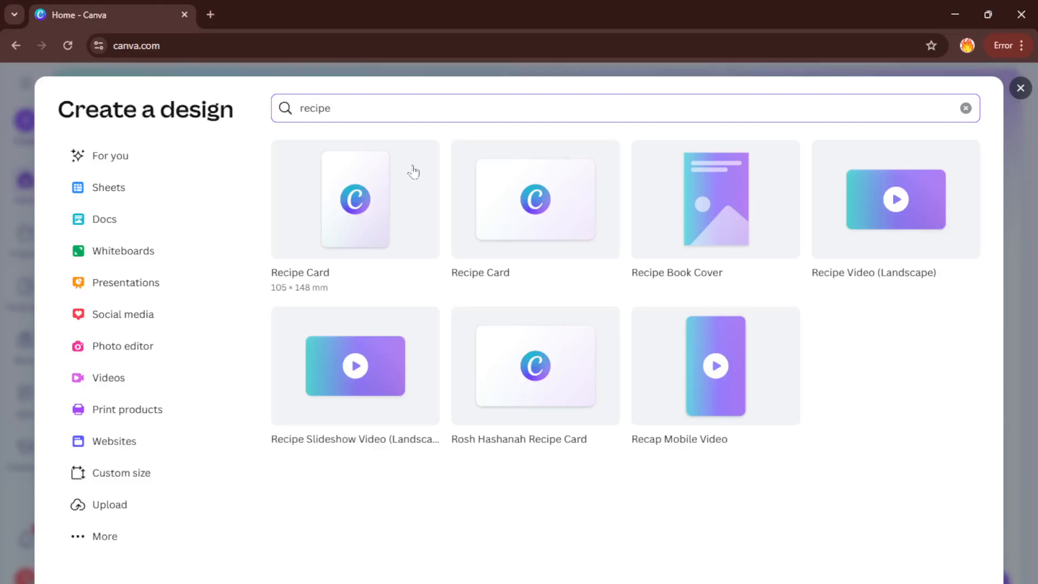
mouse_move(409, 180)
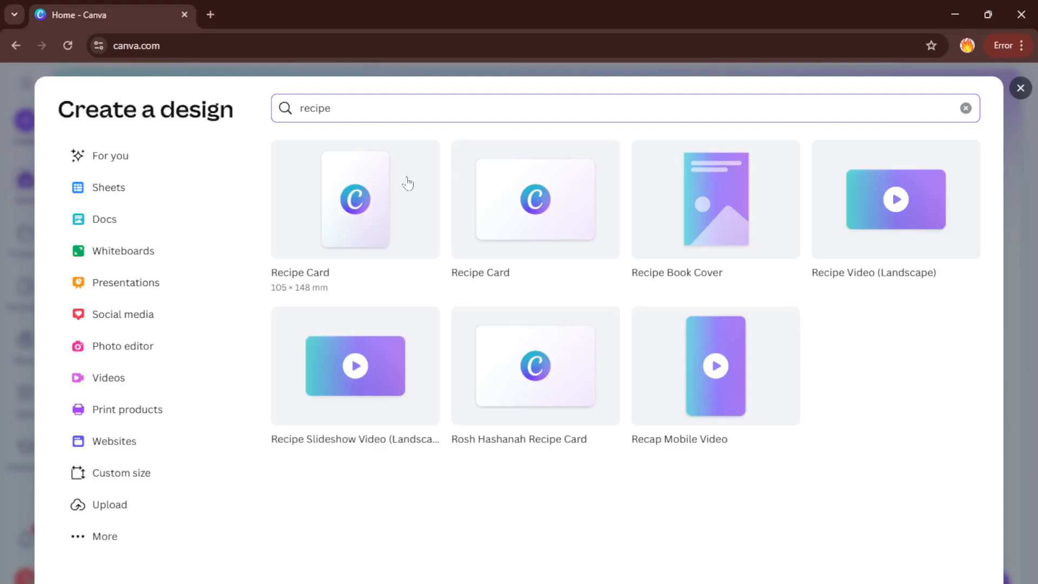
mouse_move(466, 189)
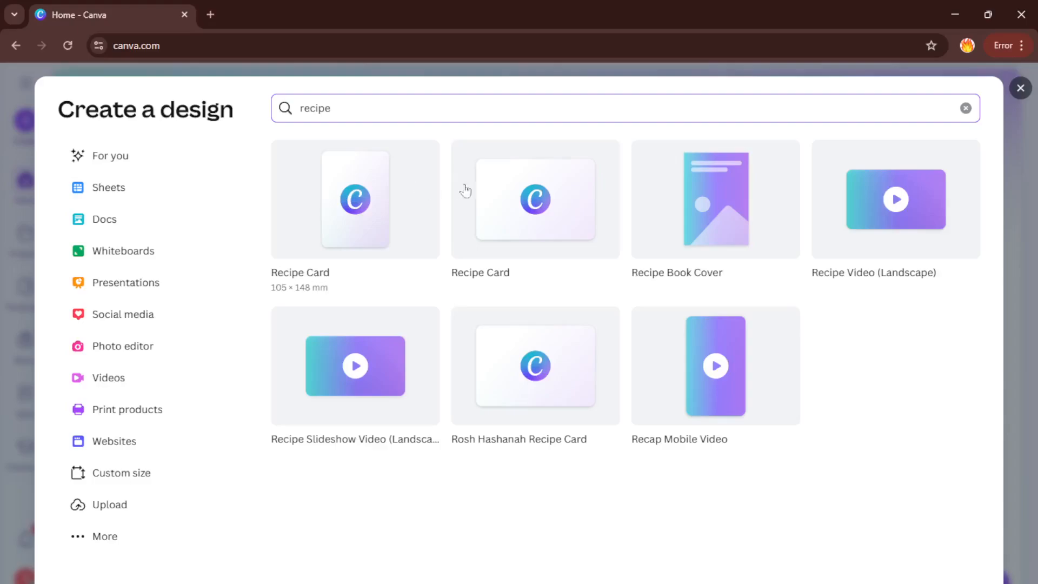
mouse_move(714, 188)
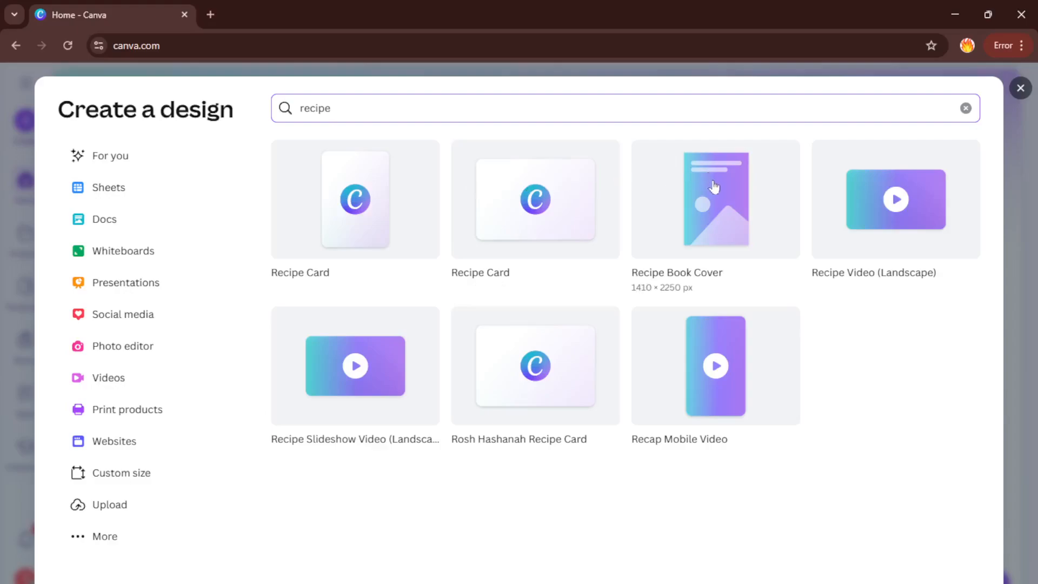
mouse_move(708, 201)
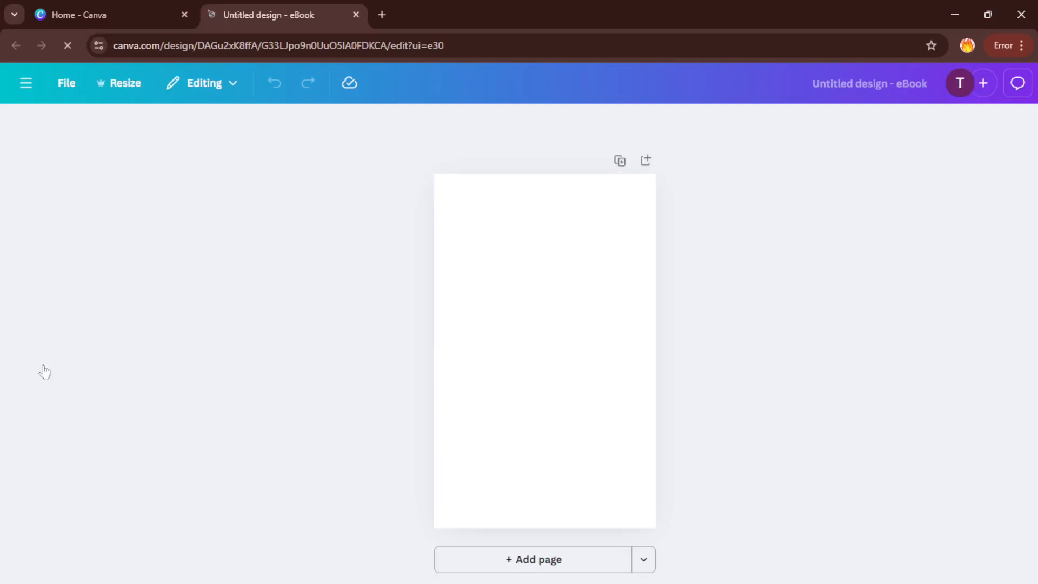
Step: Apply both pages of the watercolor My Recipe Book cover template to the eBook
left_click(25, 131)
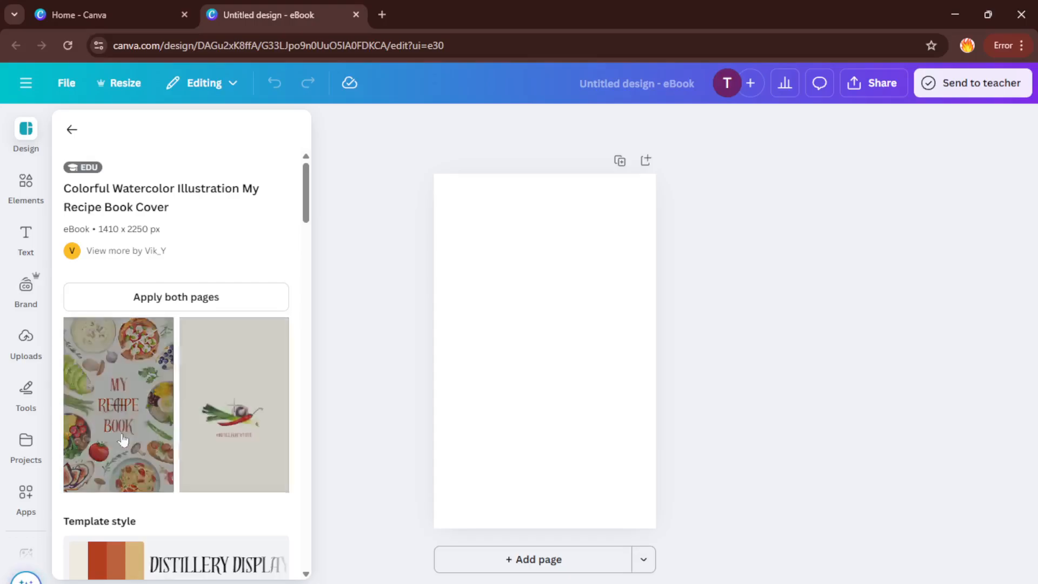
scroll("down", 3)
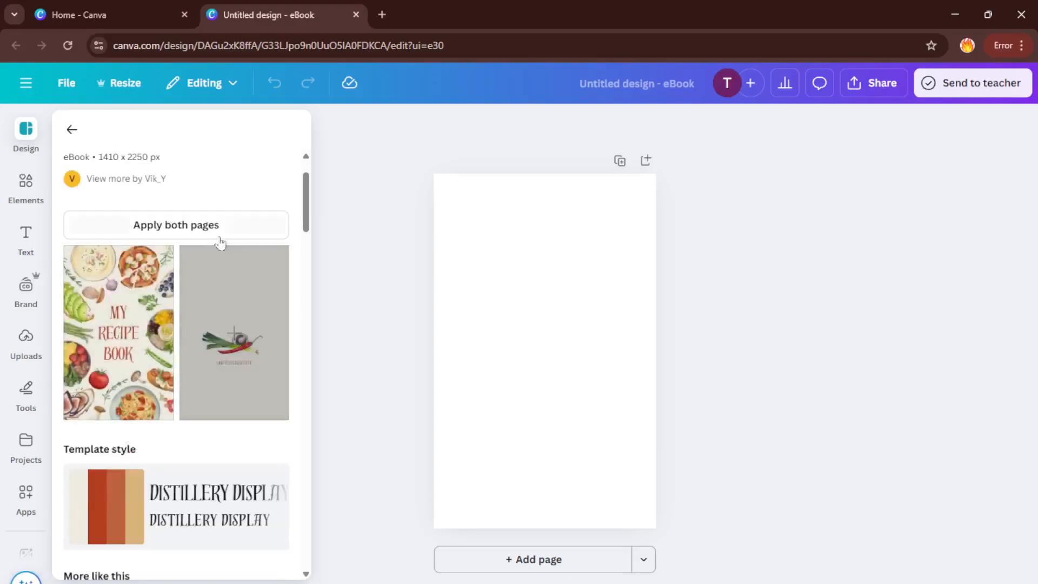
left_click(175, 224)
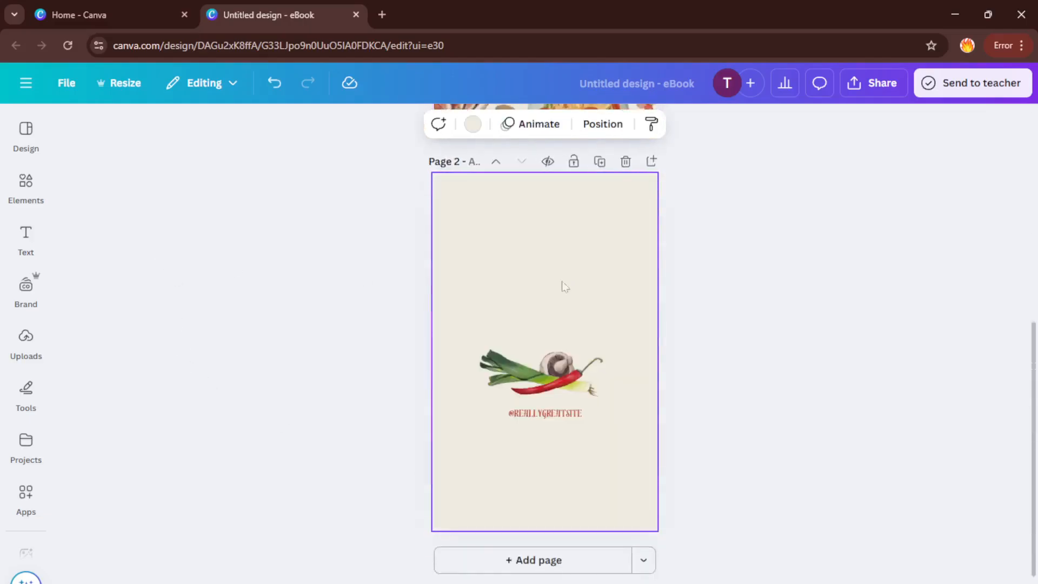
mouse_move(510, 469)
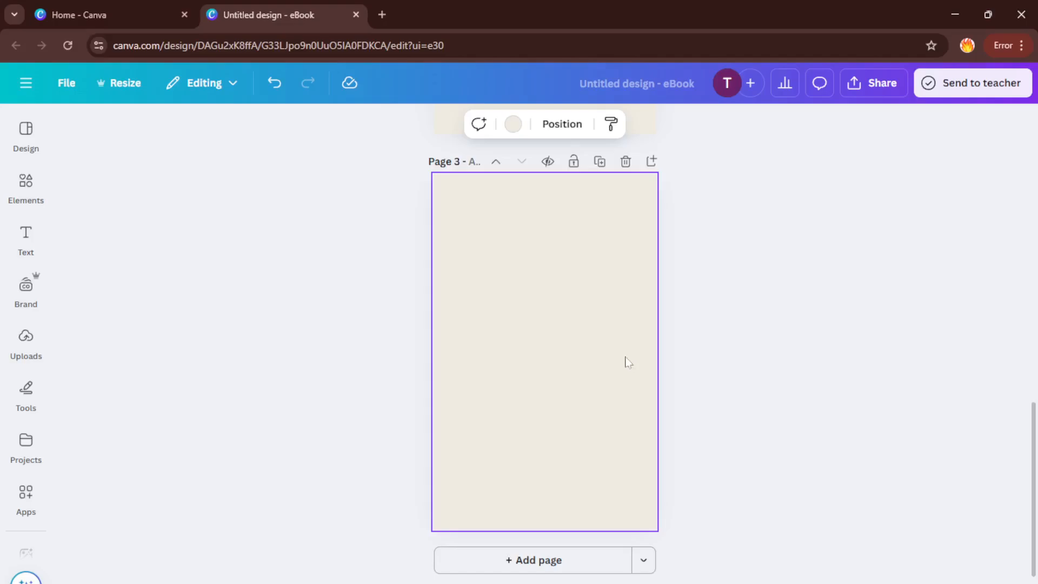
mouse_move(66, 179)
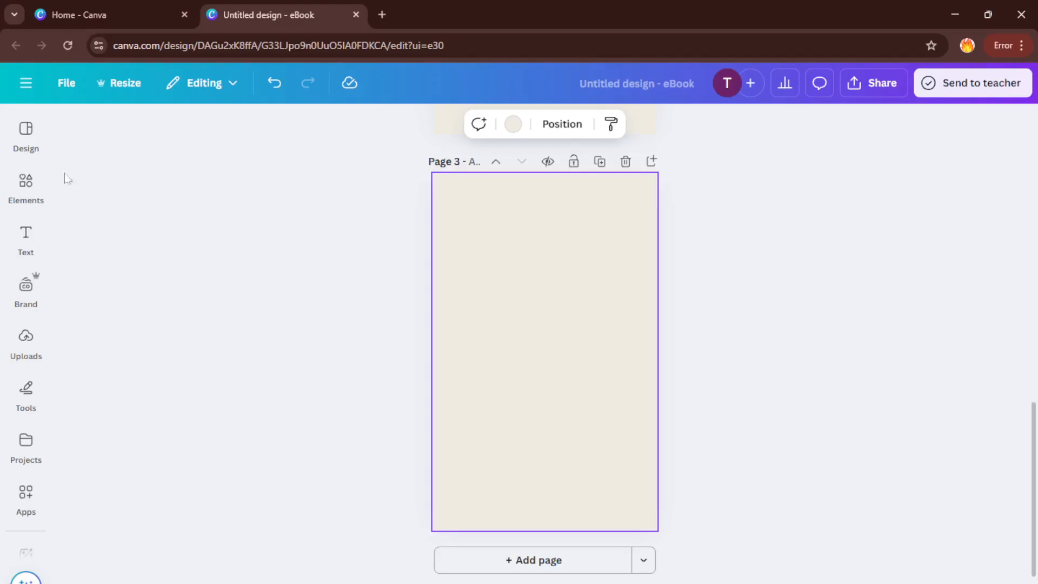
Step: Apply the bowl-and-spoon My Recipe Book template to page 3 and close the panel
left_click(25, 136)
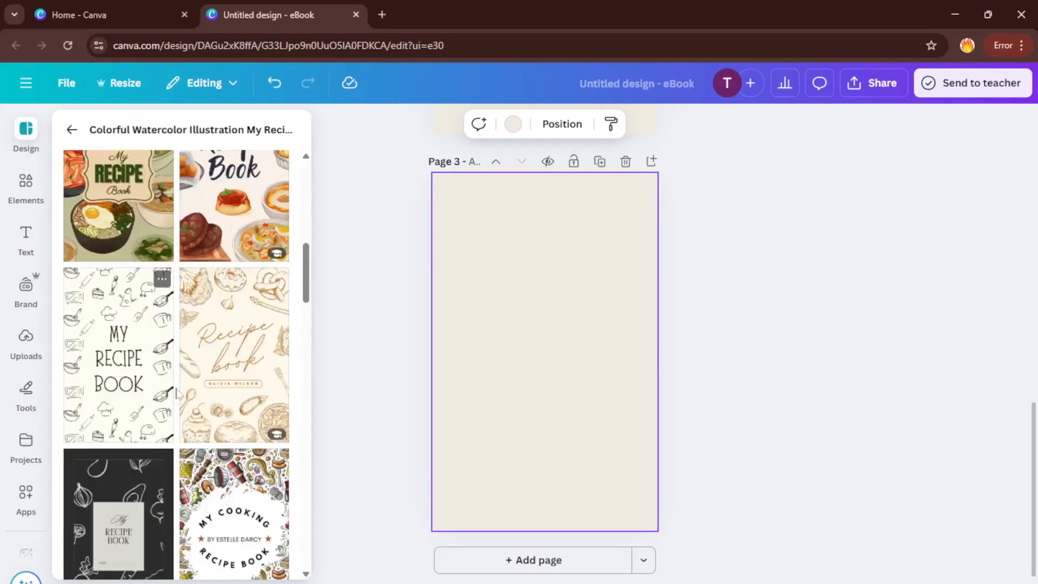
scroll("down", 3)
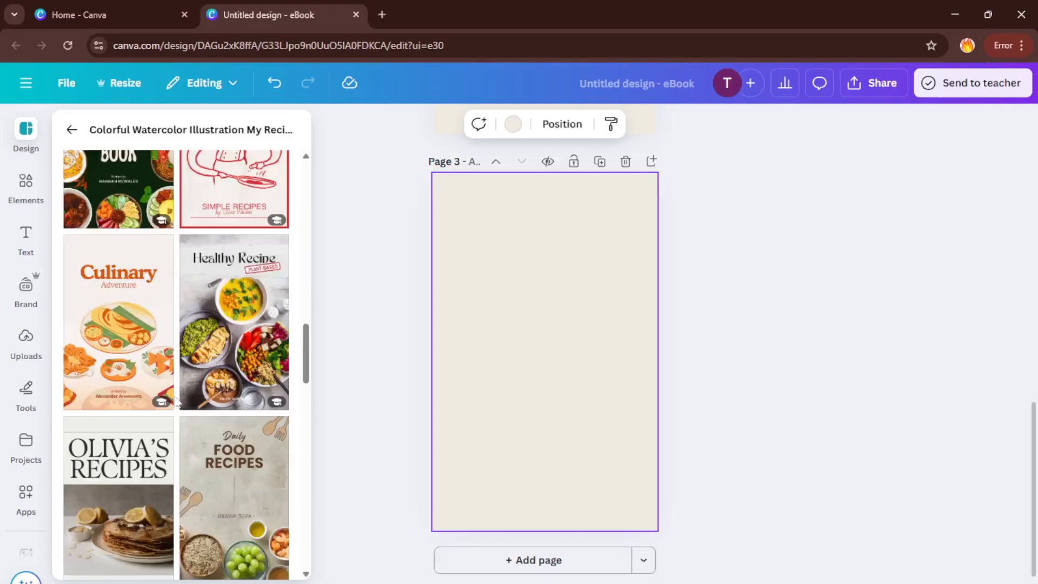
scroll("down", 3)
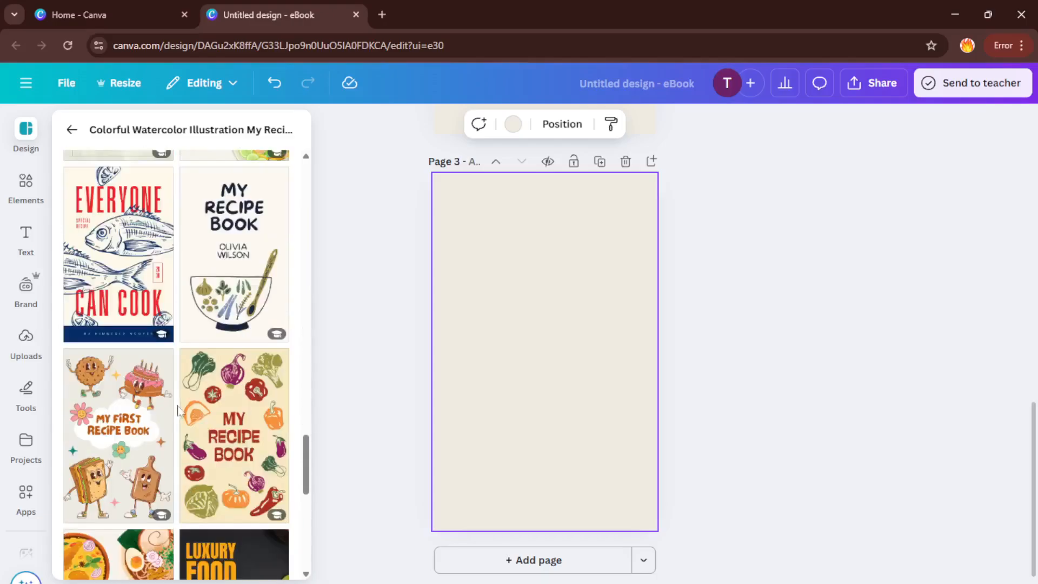
mouse_move(245, 254)
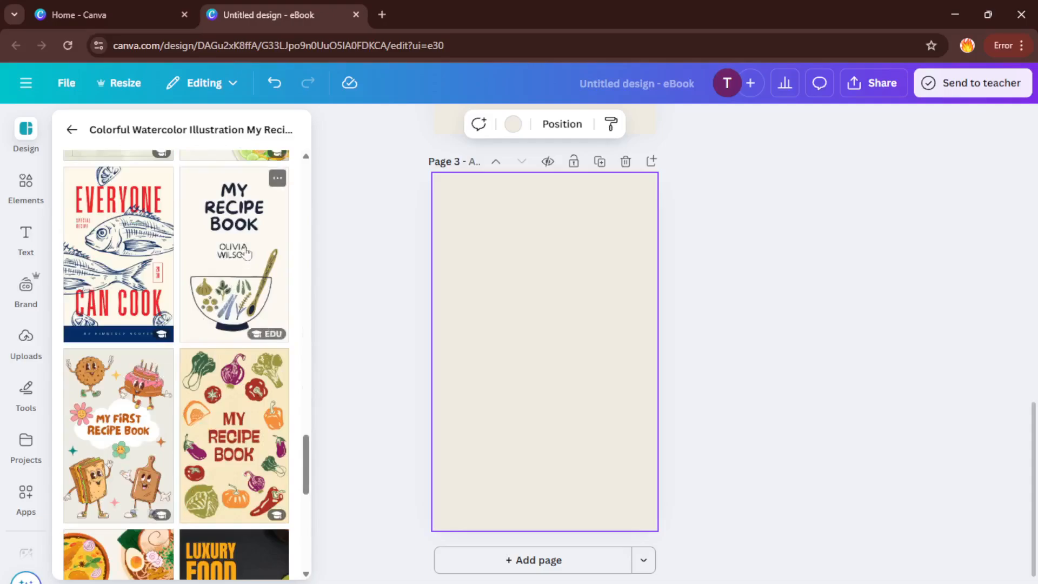
left_click(233, 253)
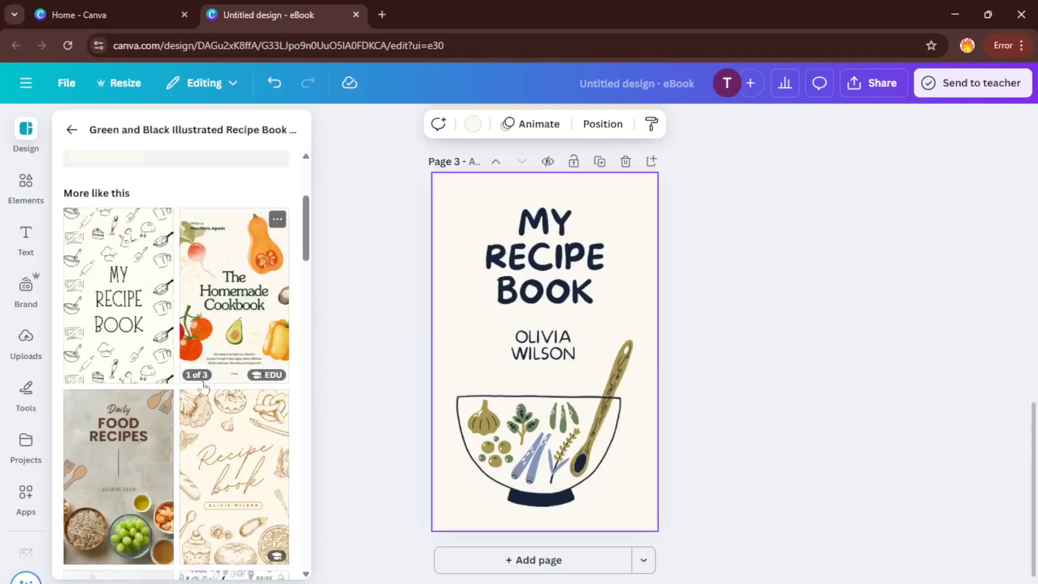
left_click(543, 258)
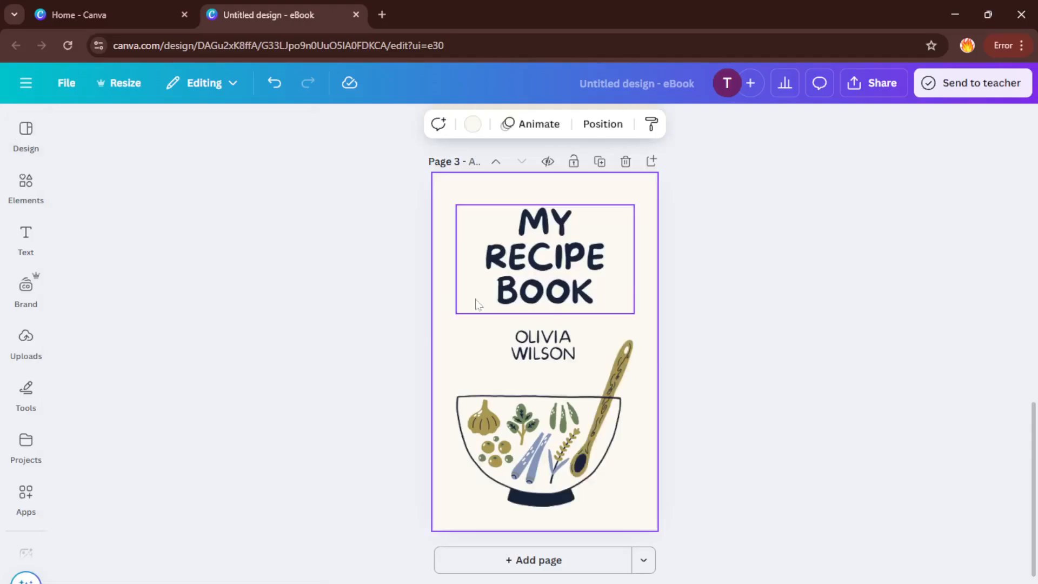
left_click(333, 370)
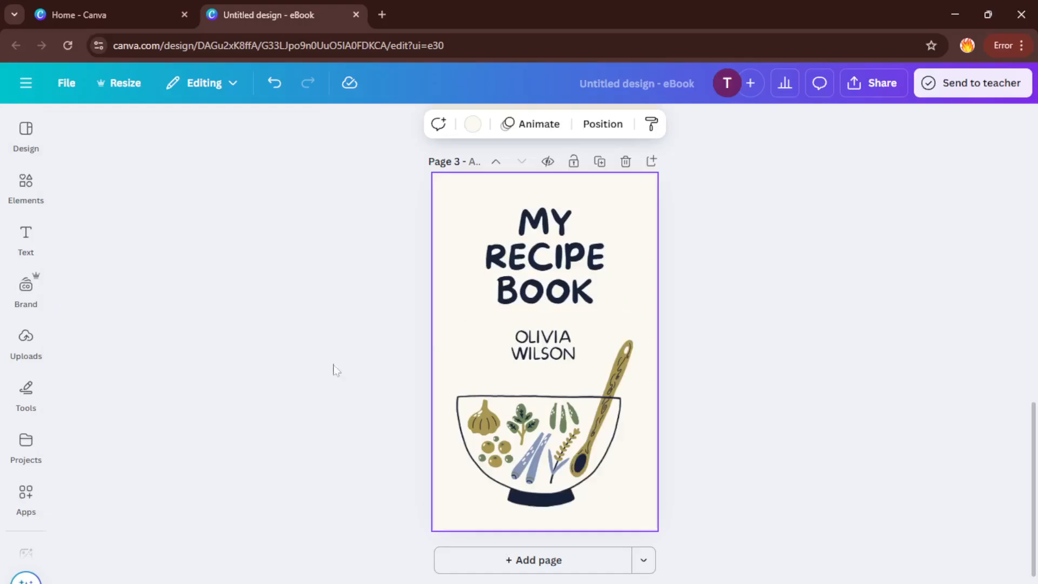
scroll("up", 3)
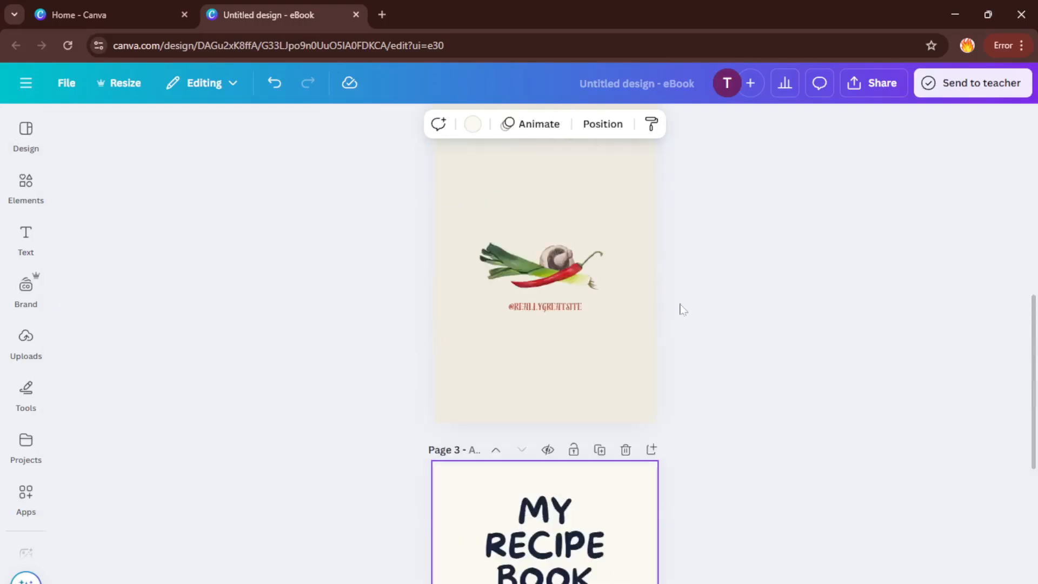
scroll("down", 3)
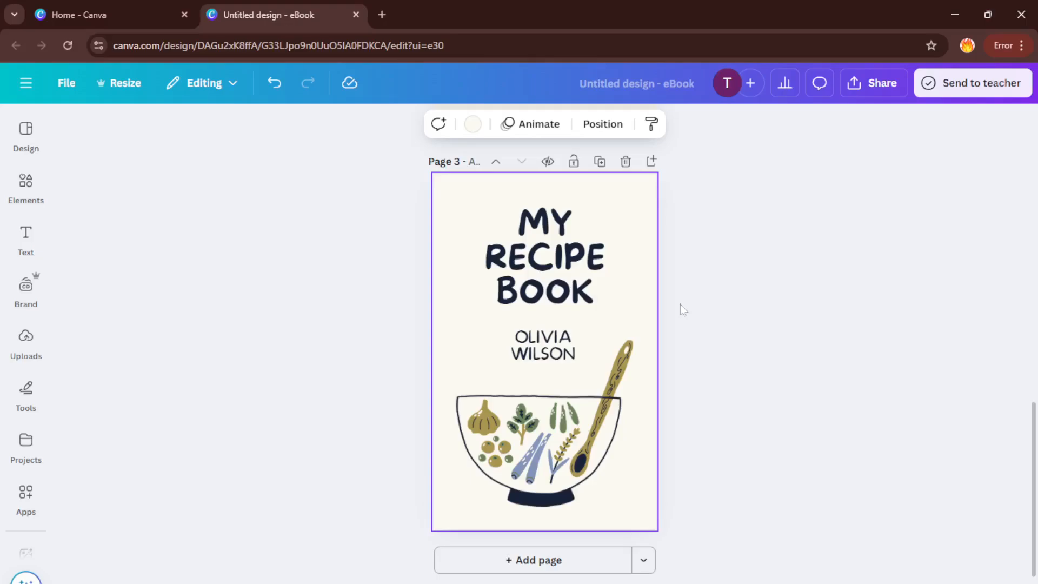
mouse_move(493, 575)
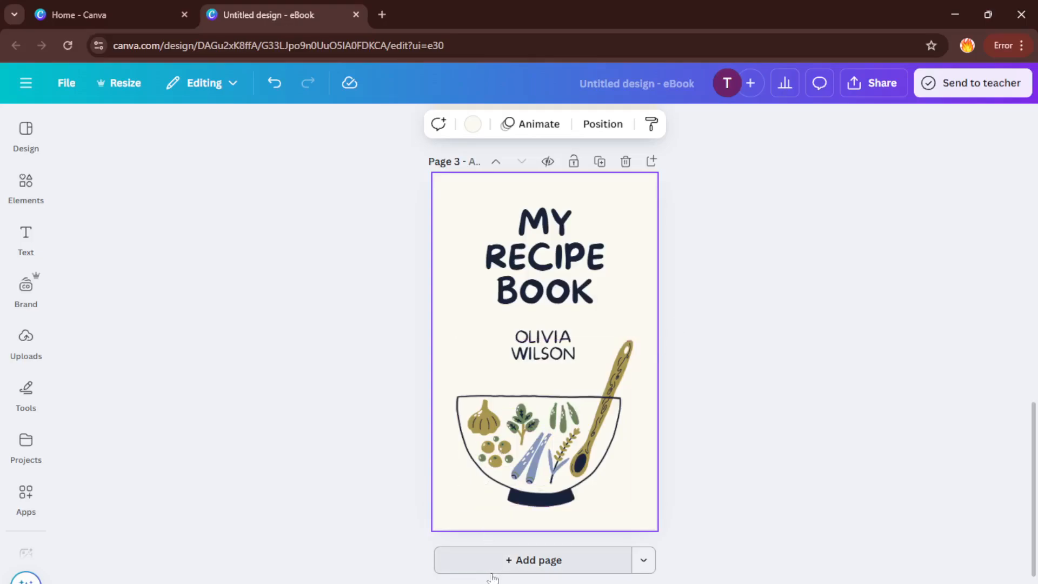
Step: Add a blank page 4 after the recipe book cover
left_click(533, 560)
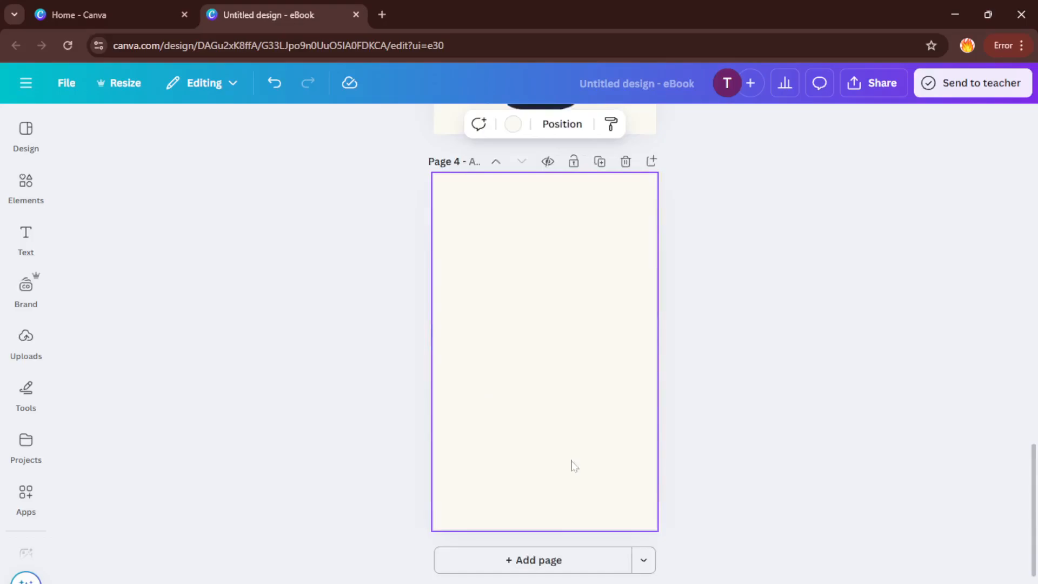
scroll("down", 3)
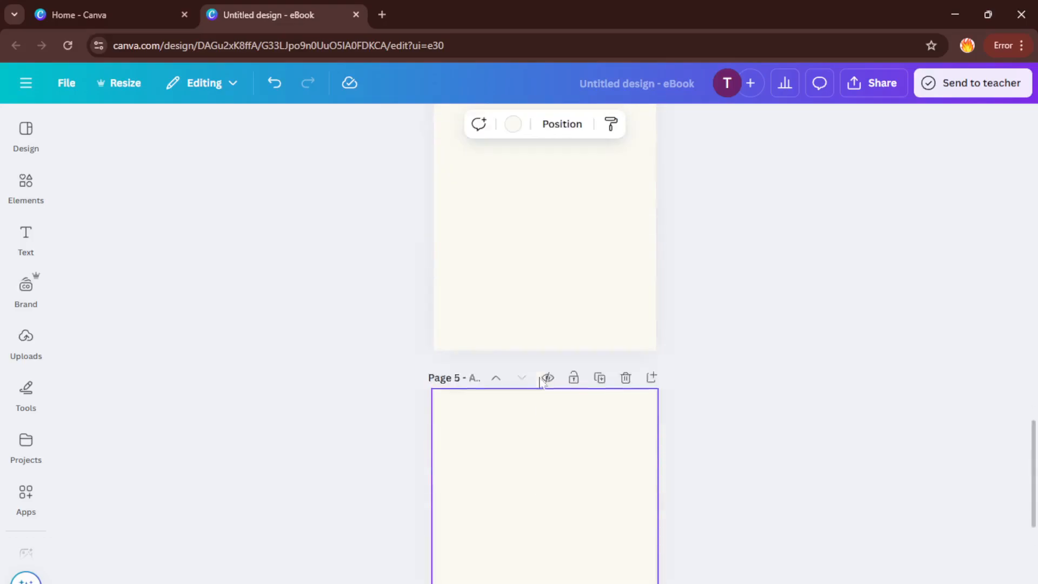
scroll("up", 3)
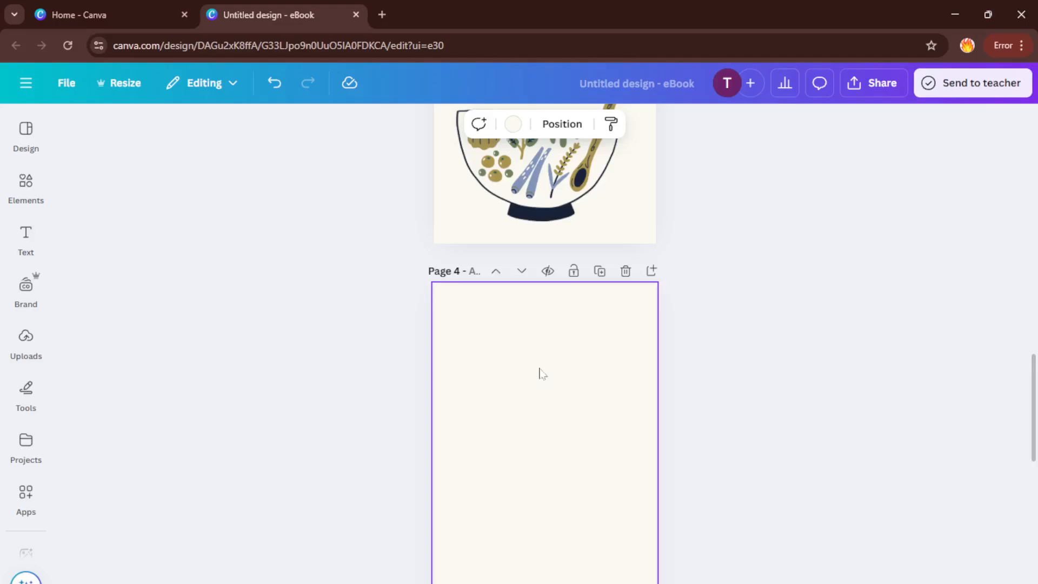
Step: Browse the Shapes category in the Elements panel
left_click(25, 238)
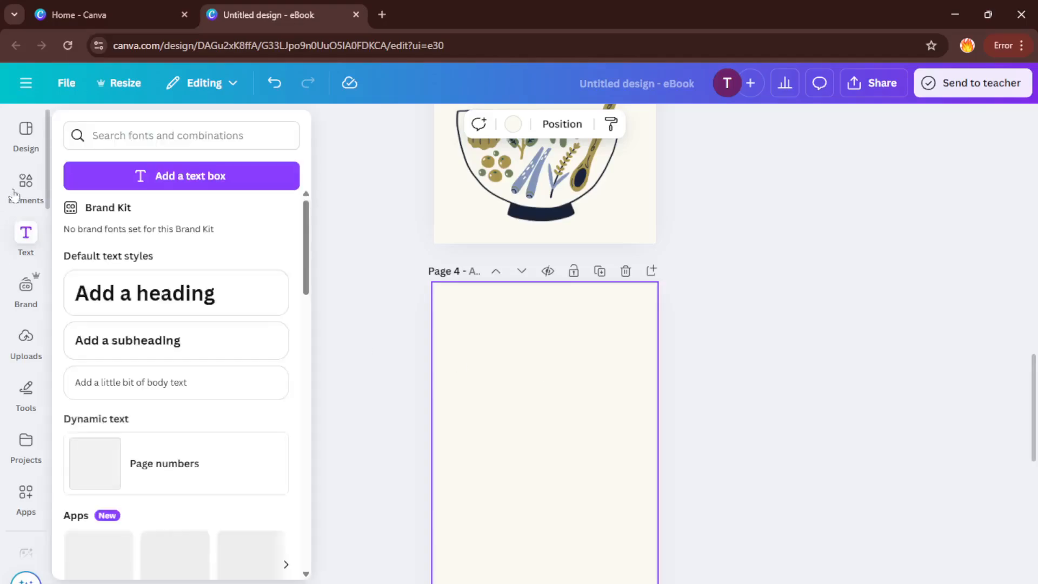
left_click(26, 186)
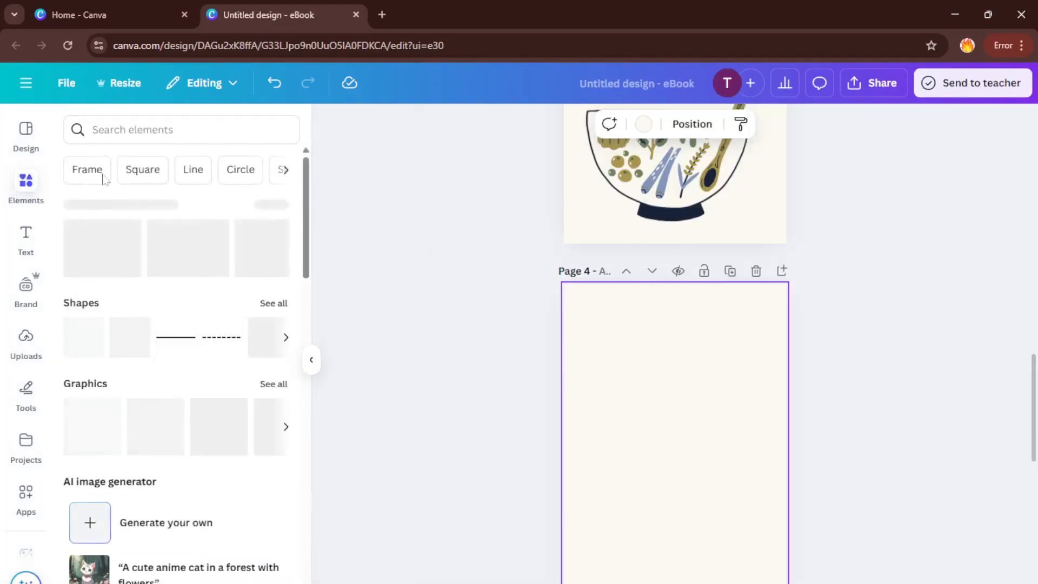
left_click(182, 129)
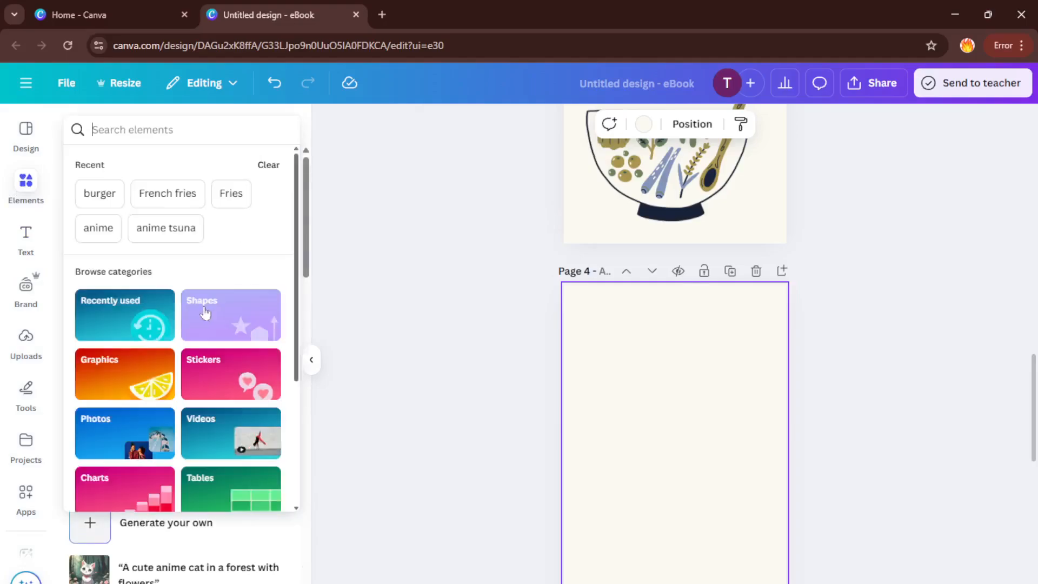
left_click(230, 315)
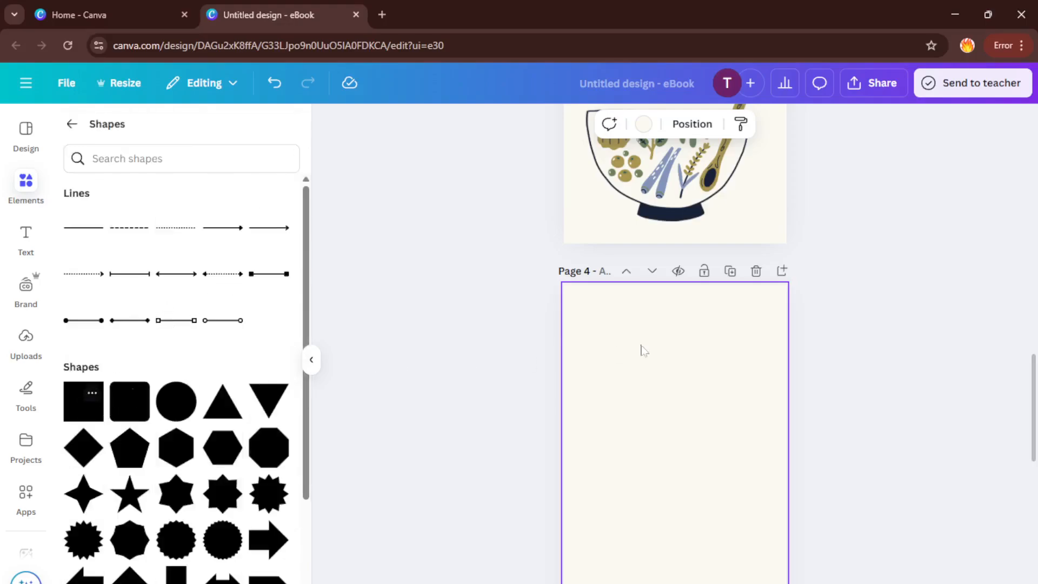
Step: Add a green square to page 4 and stretch it into a tall rectangle
left_click(83, 401)
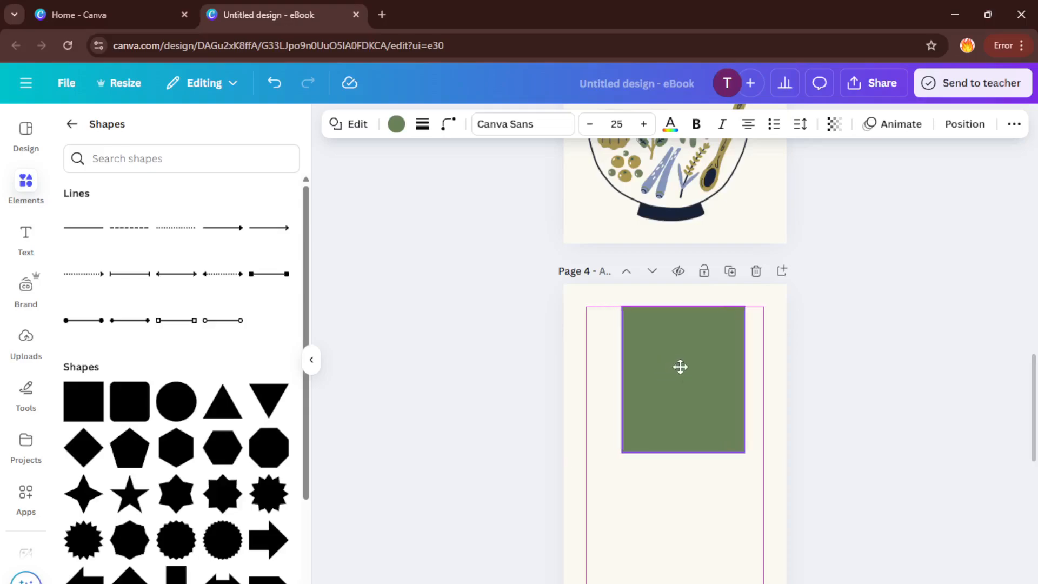
left_click(680, 366)
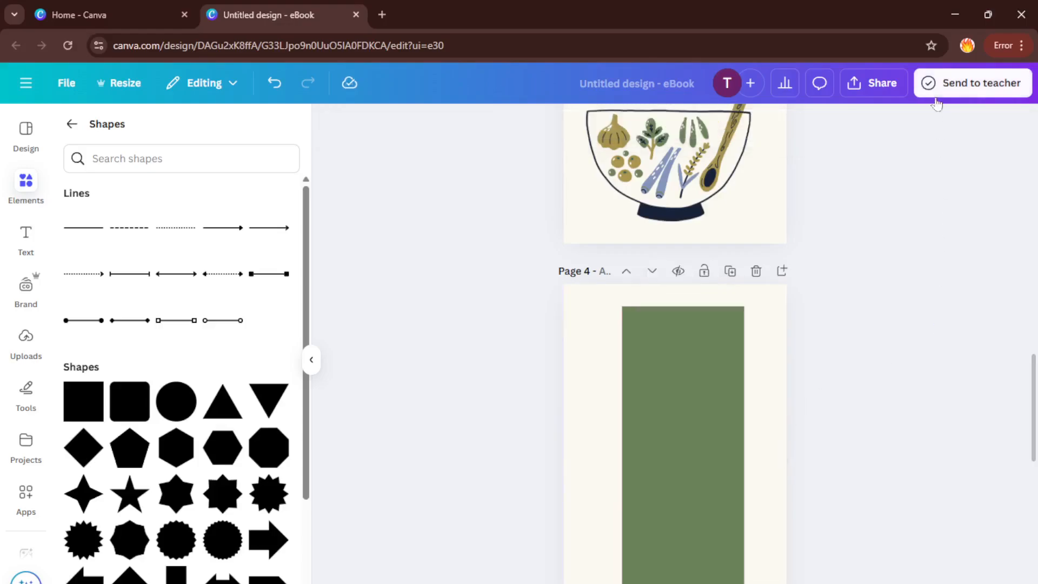
Step: Set up the download of pages 1–5 as a PDF Print file
left_click(873, 83)
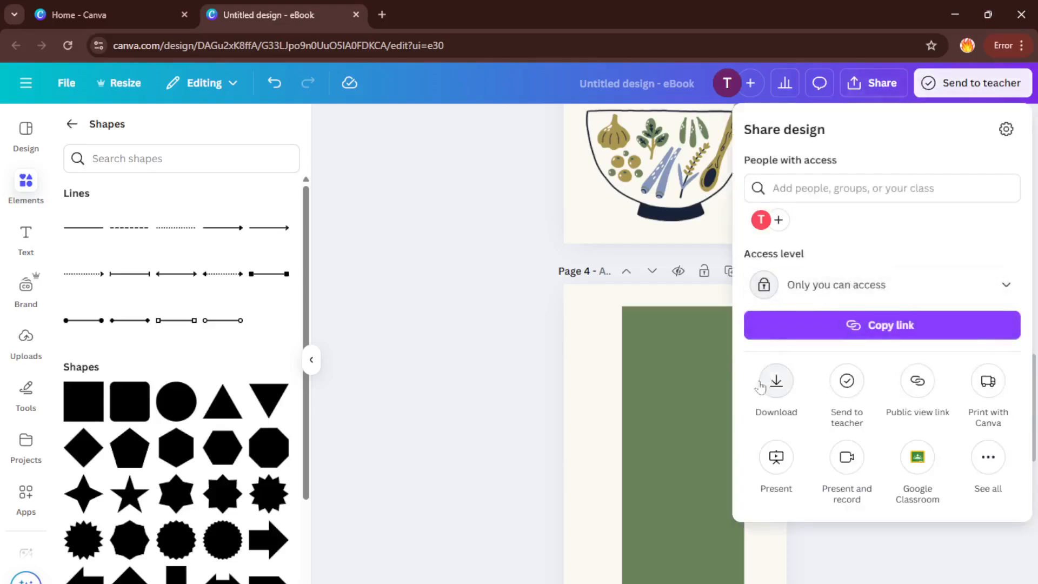
left_click(776, 381)
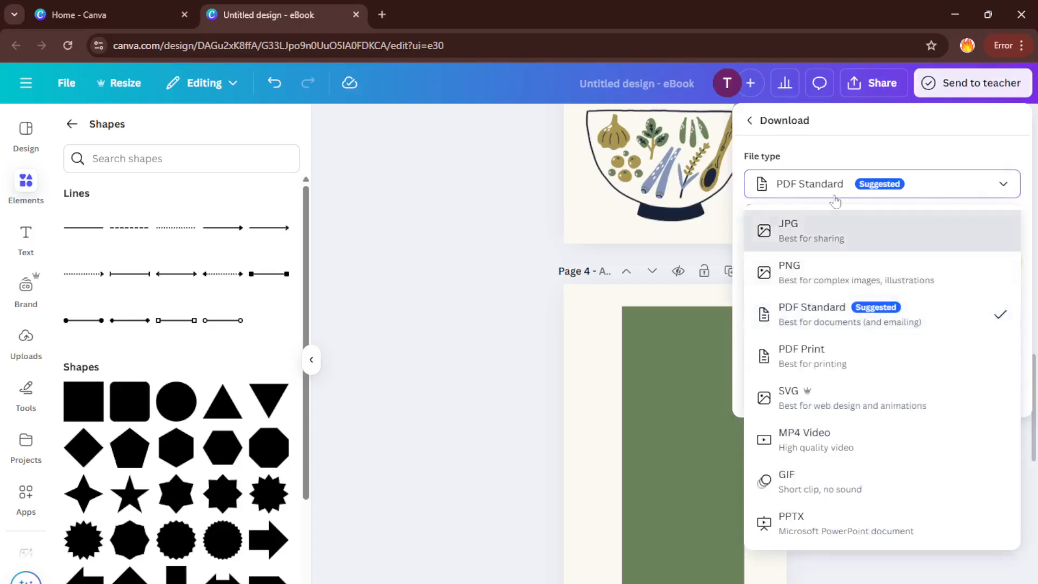
left_click(801, 355)
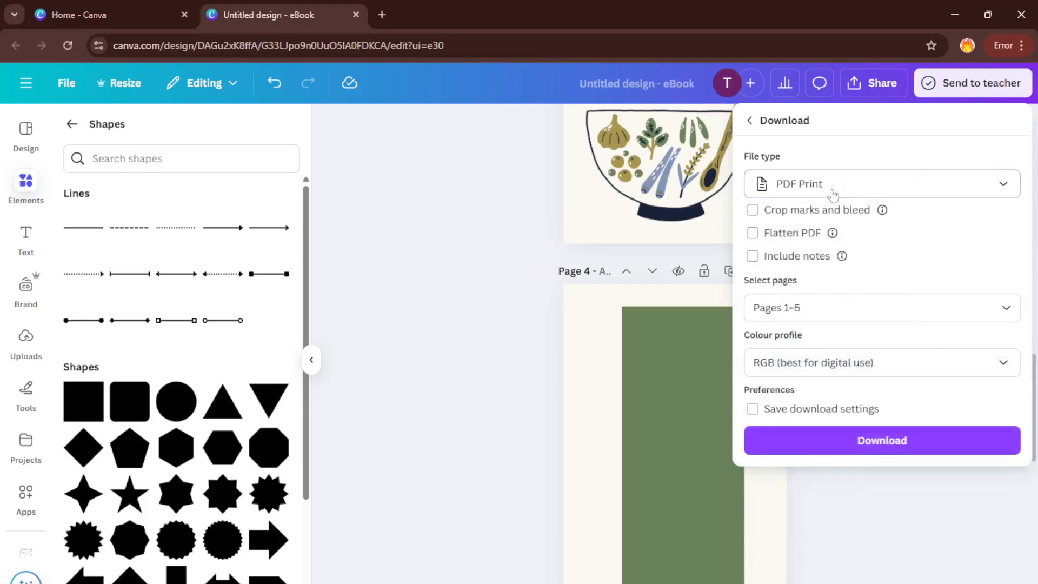
mouse_move(899, 425)
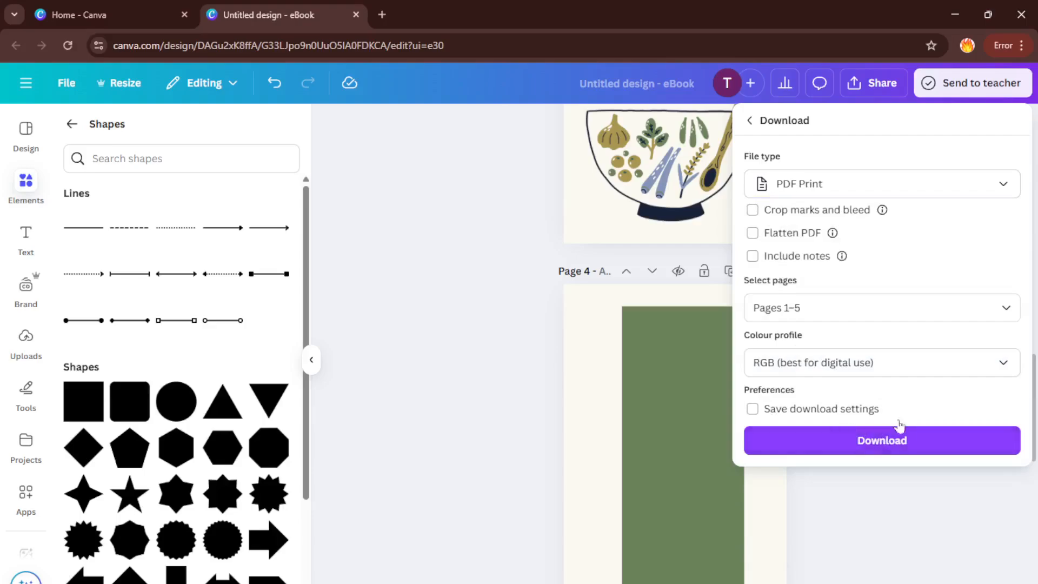
mouse_move(648, 315)
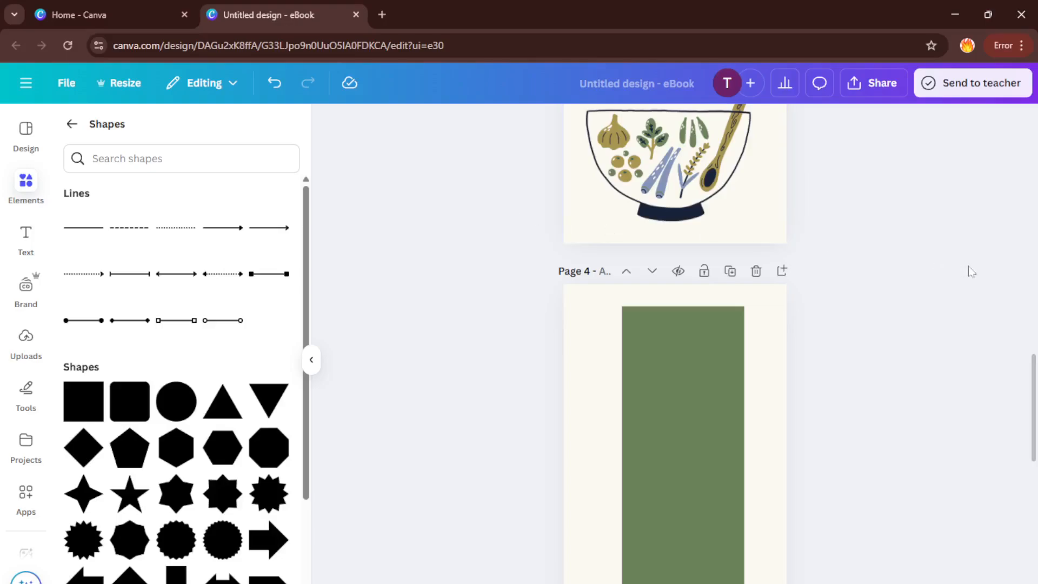
mouse_move(969, 280)
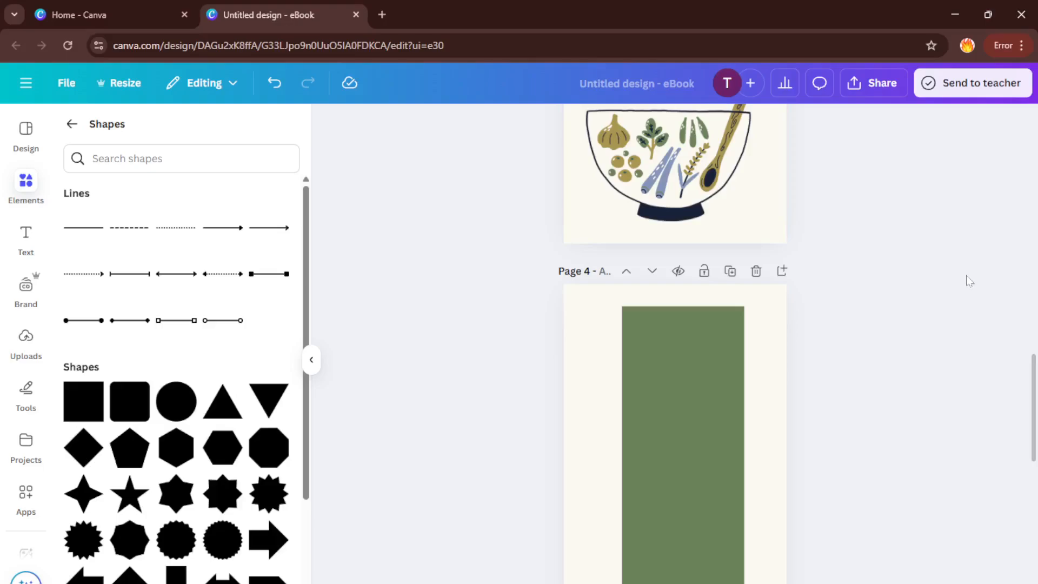
scroll("up", 3)
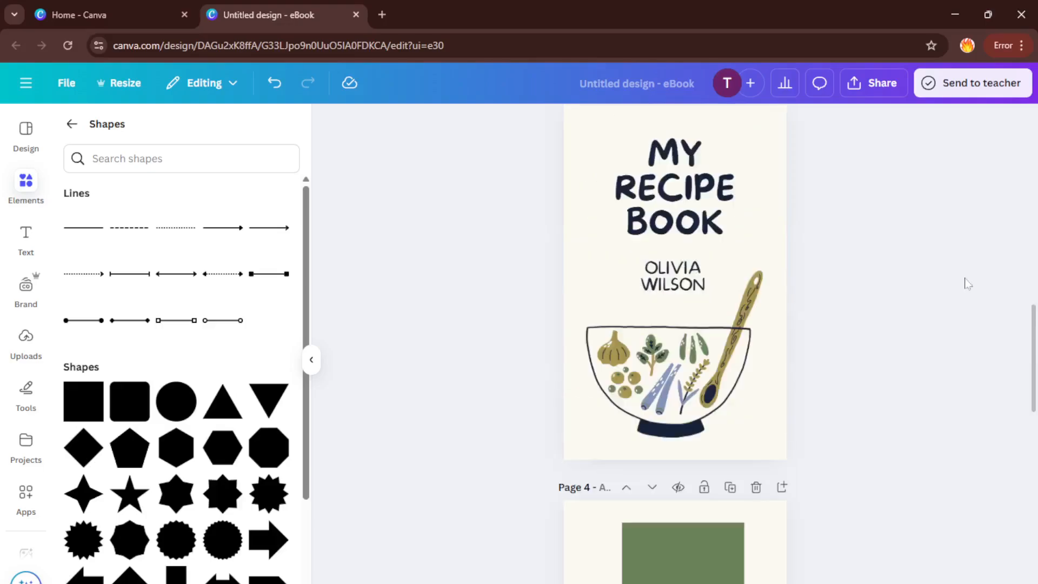
scroll("up", 3)
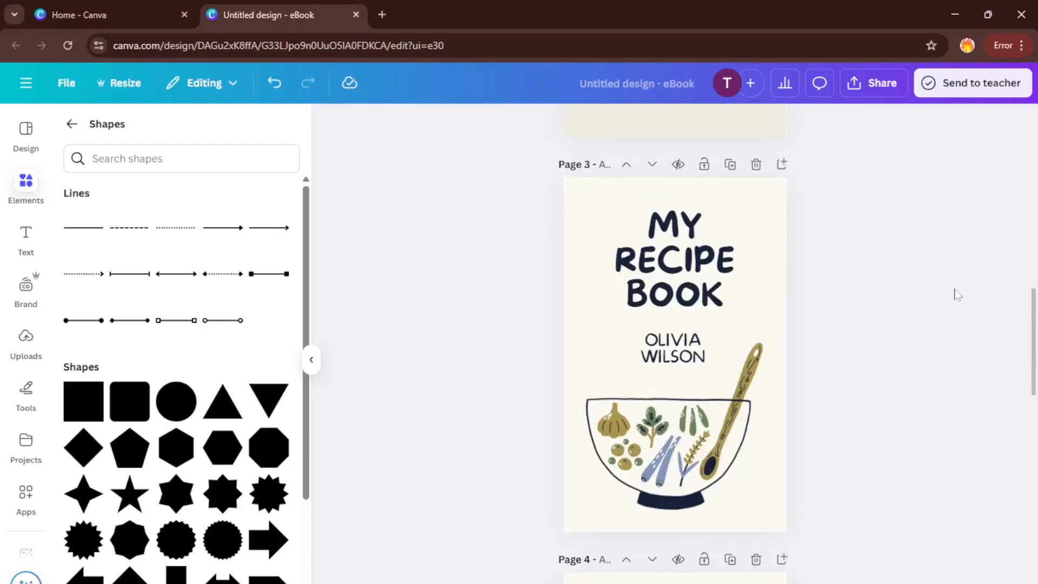